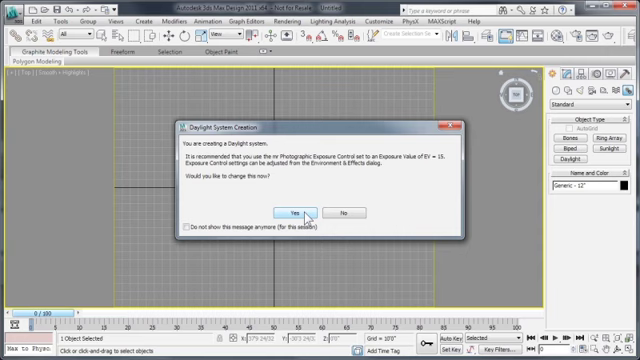
# Create a daylight system, accepting mr Photographic Exposure Control for the scene.
pyautogui.click(296, 212)
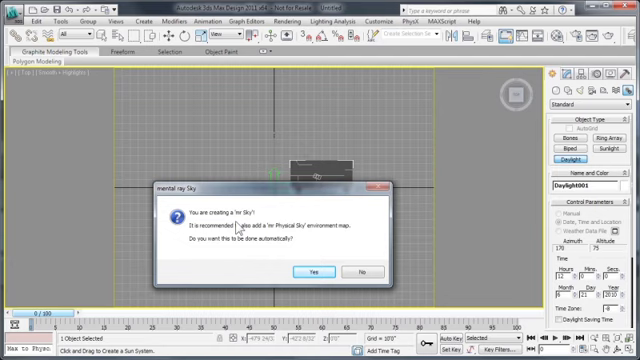
pyautogui.click(316, 268)
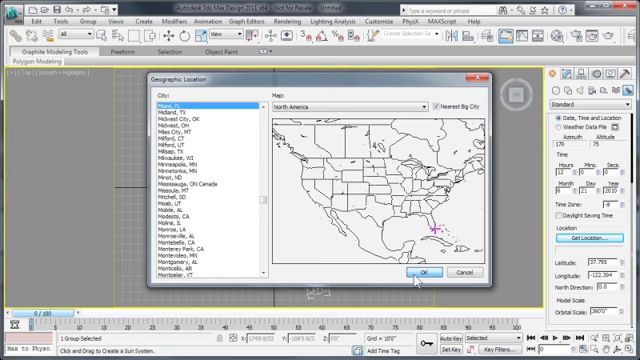
# Set the daylight system's geographic location to Miami, FL.
pyautogui.click(424, 272)
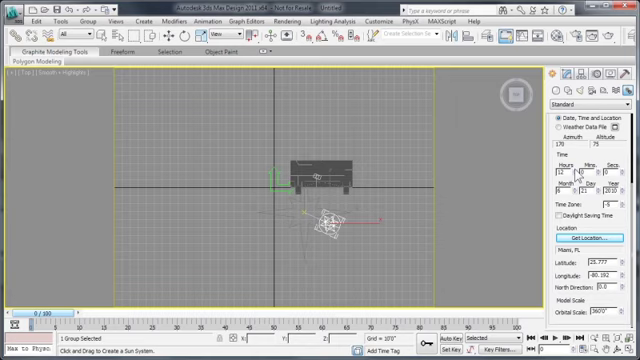
pyautogui.moveTo(336, 218); pyautogui.dragTo(196, 216)
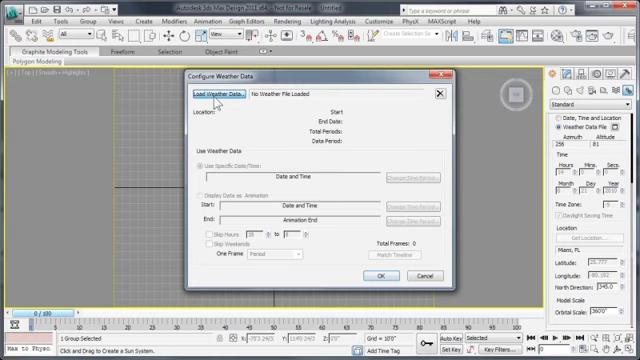
# Load a weather data file and choose the Month/Day/Hour time period to use from it.
pyautogui.click(208, 96)
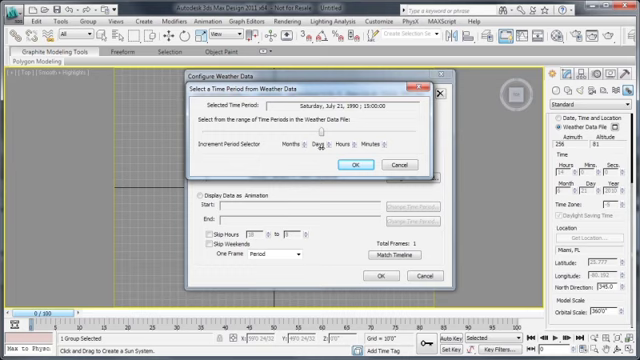
pyautogui.moveTo(320, 128); pyautogui.dragTo(304, 128)
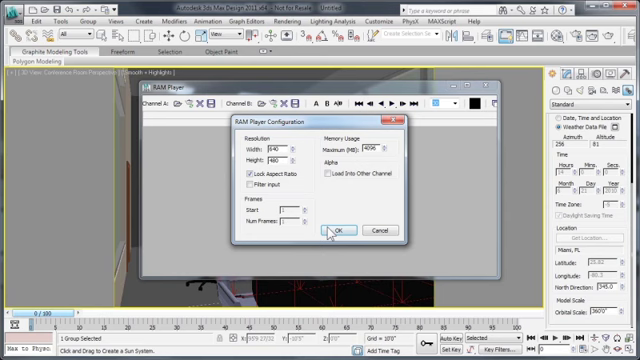
# Load the last rendered conference-room image into RAM Player Channel A for comparison.
pyautogui.click(336, 230)
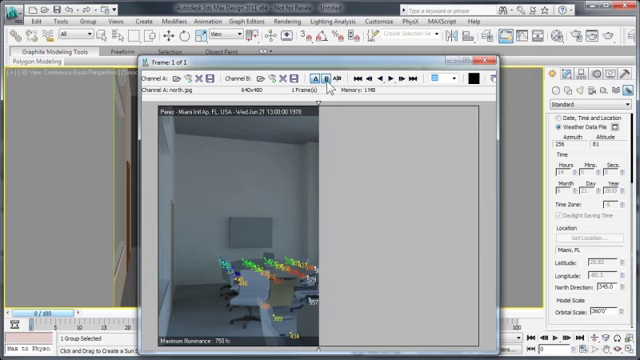